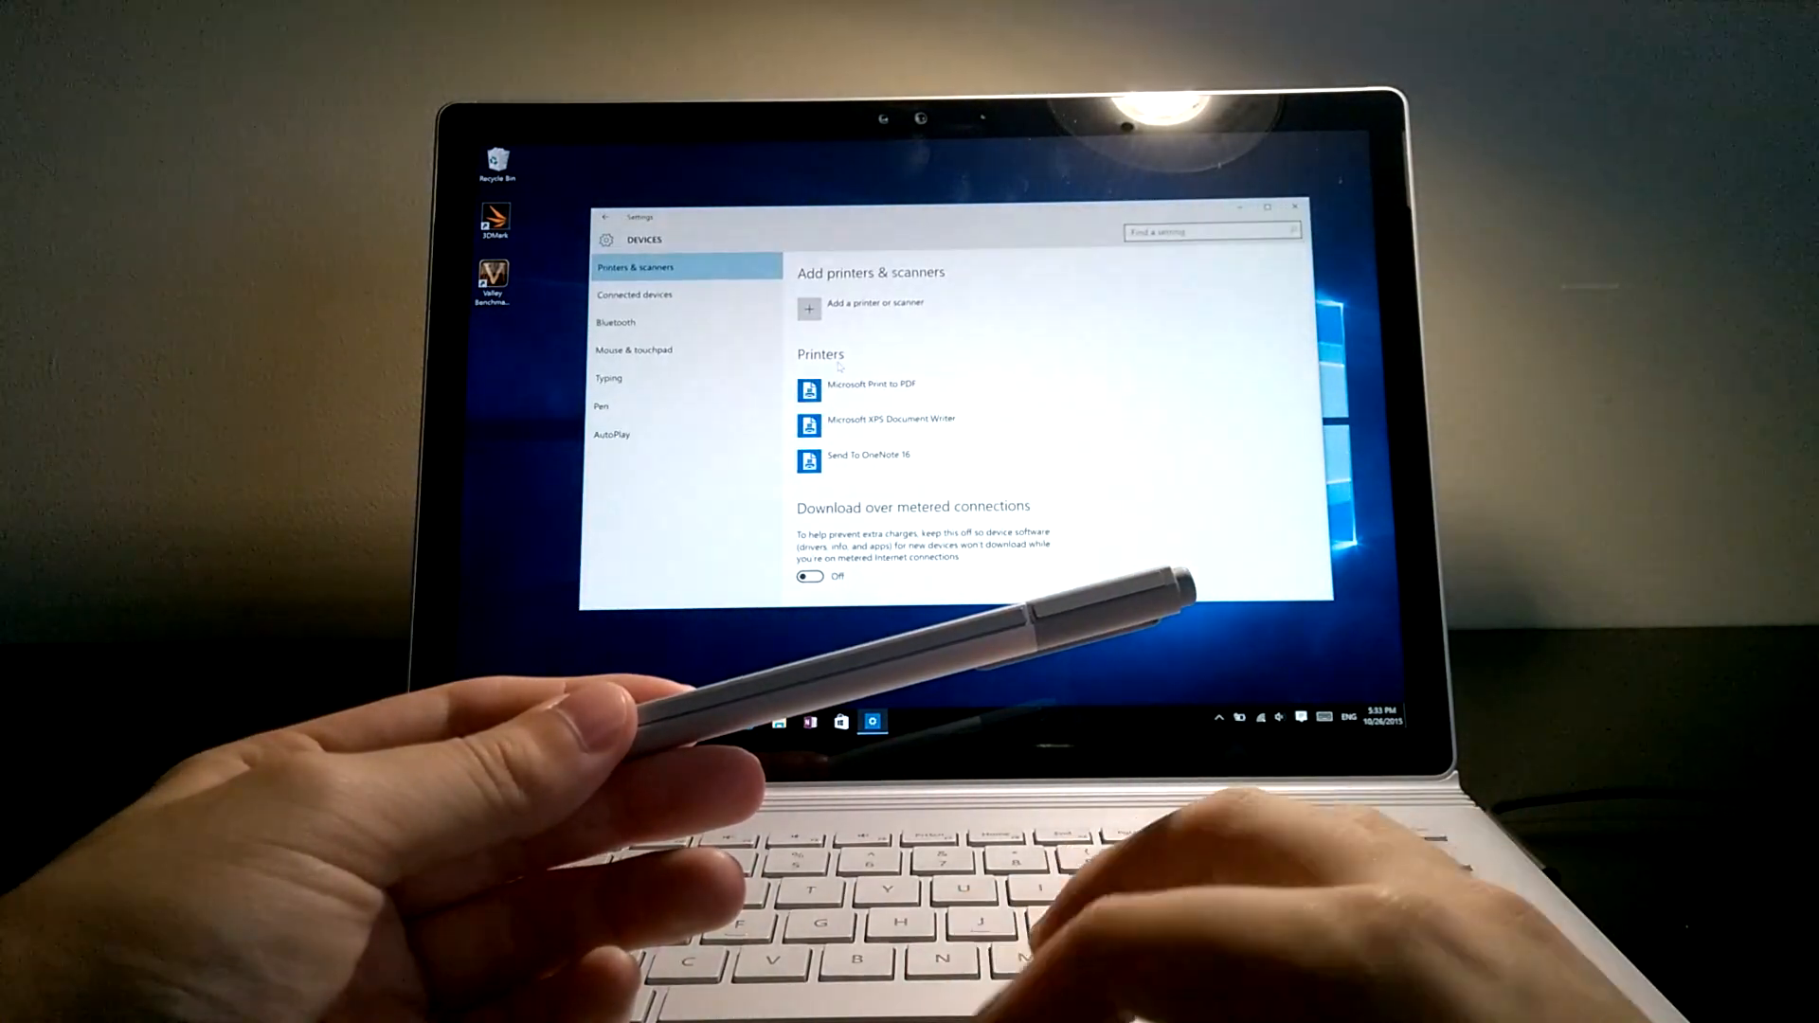
Remove the Surface Pen from Bluetooth devices, confirming with Yes, so it shows Ready to pair.
left_click(616, 322)
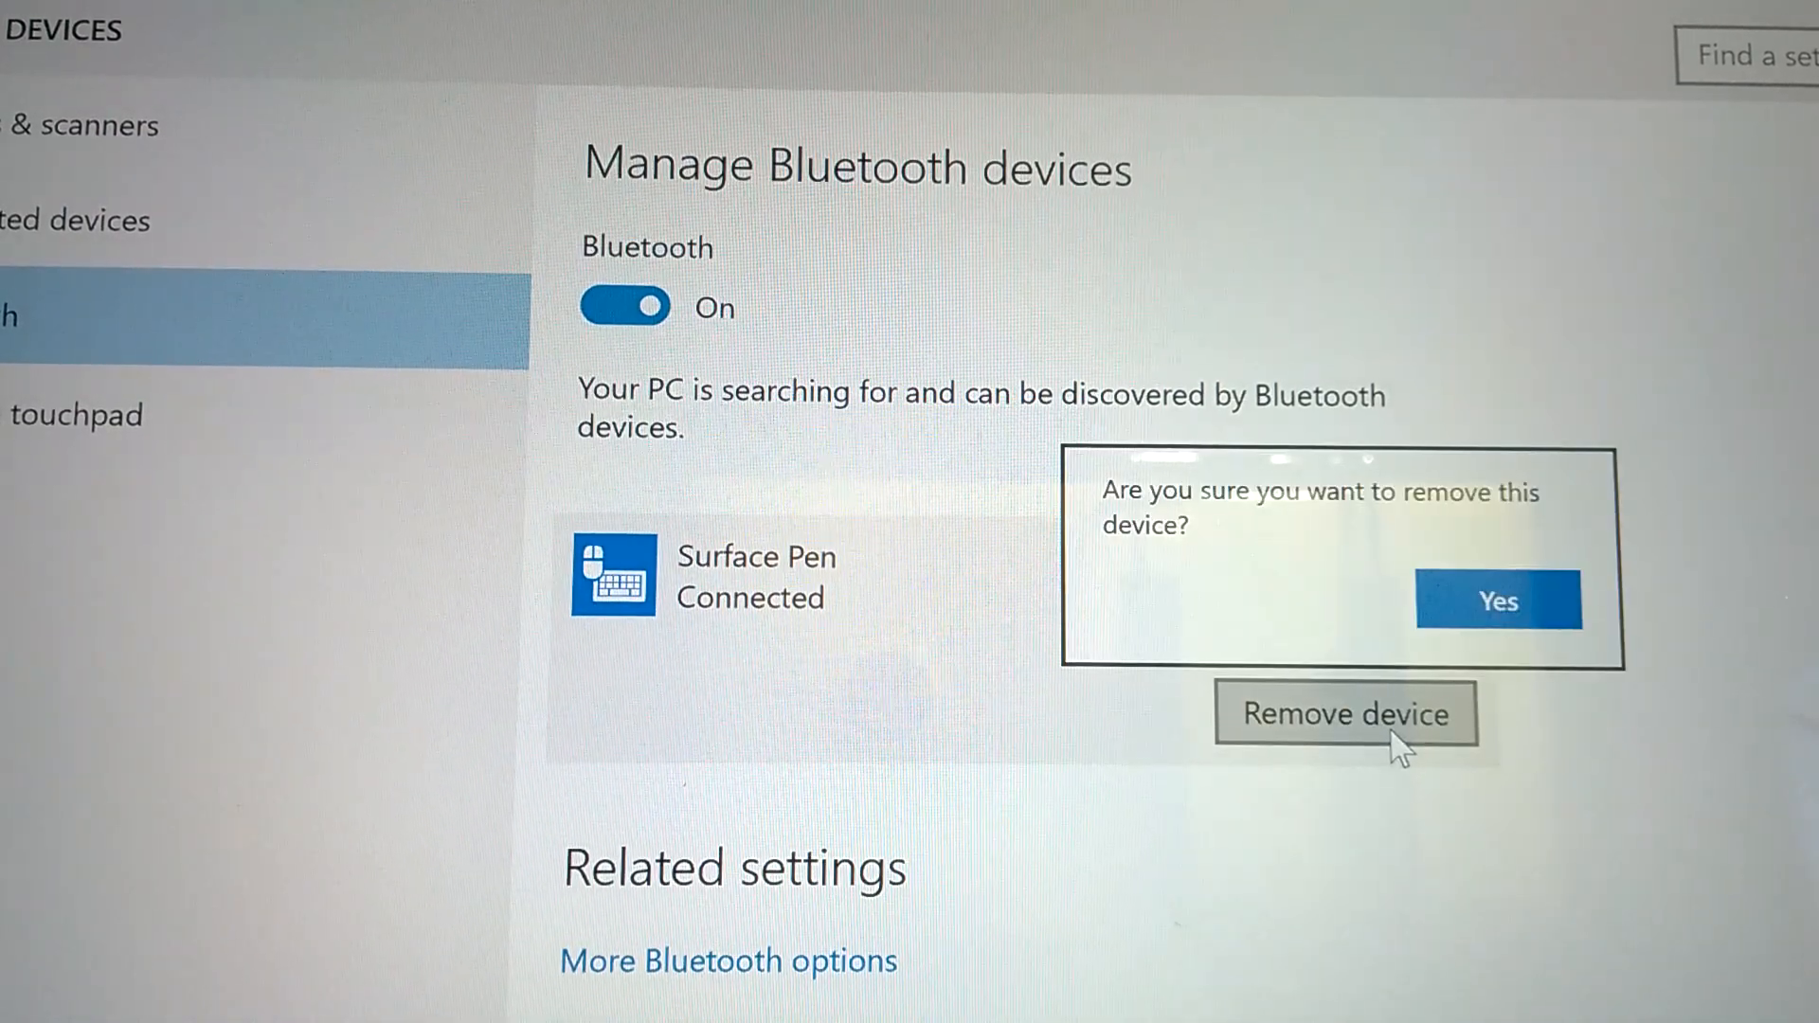
left_click(1496, 600)
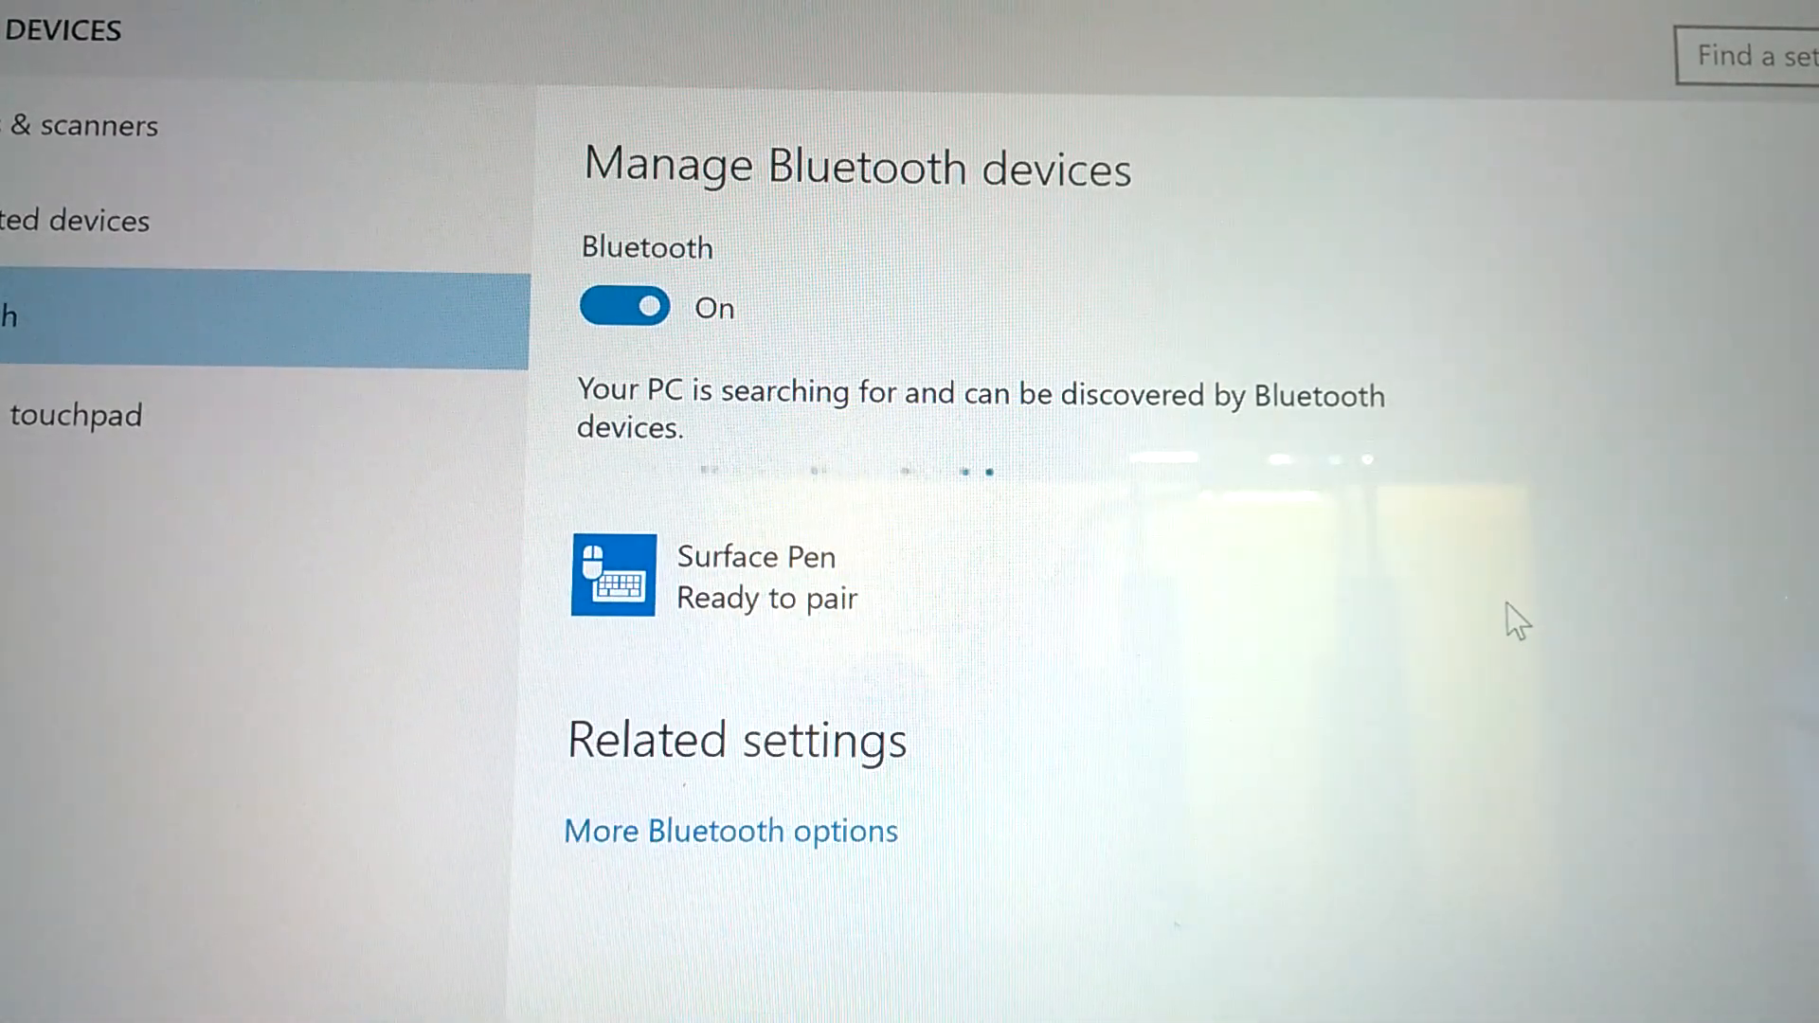